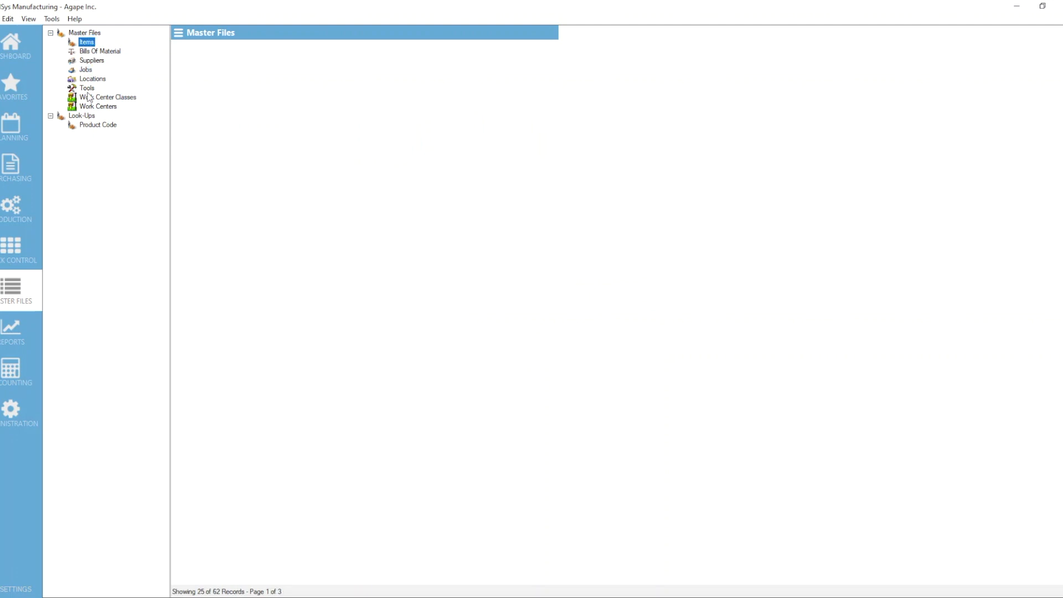
- Open the Items master file list to reach item FG1001
{"action": "double_click", "coordinate": [87, 41]}
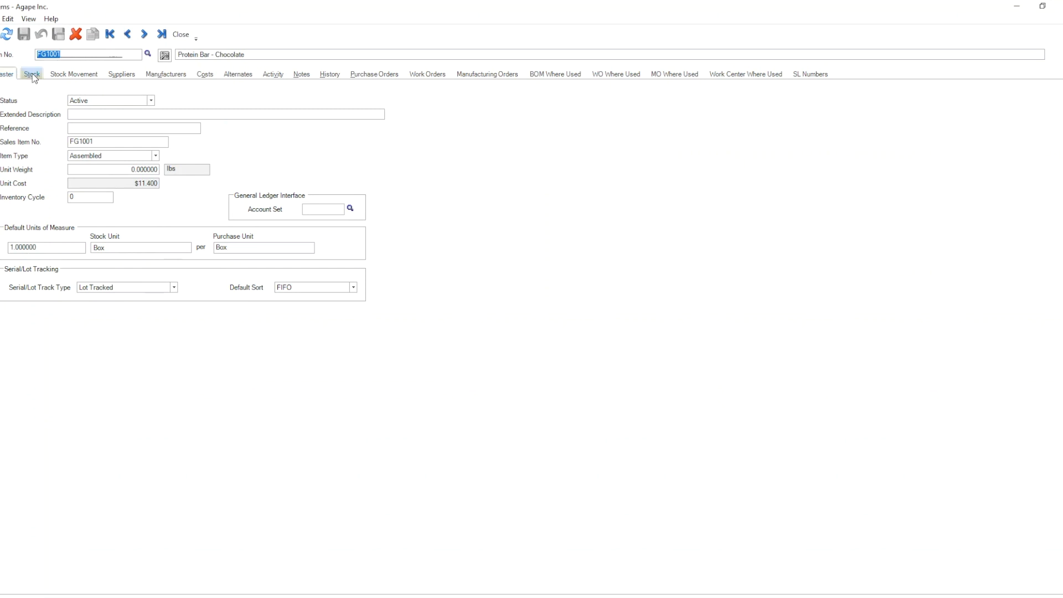
- Review FG1001's Stock defaults and LOC01 levels, close it, and go to Planning's Master Production Schedules
{"action": "left_click", "coordinate": [31, 74]}
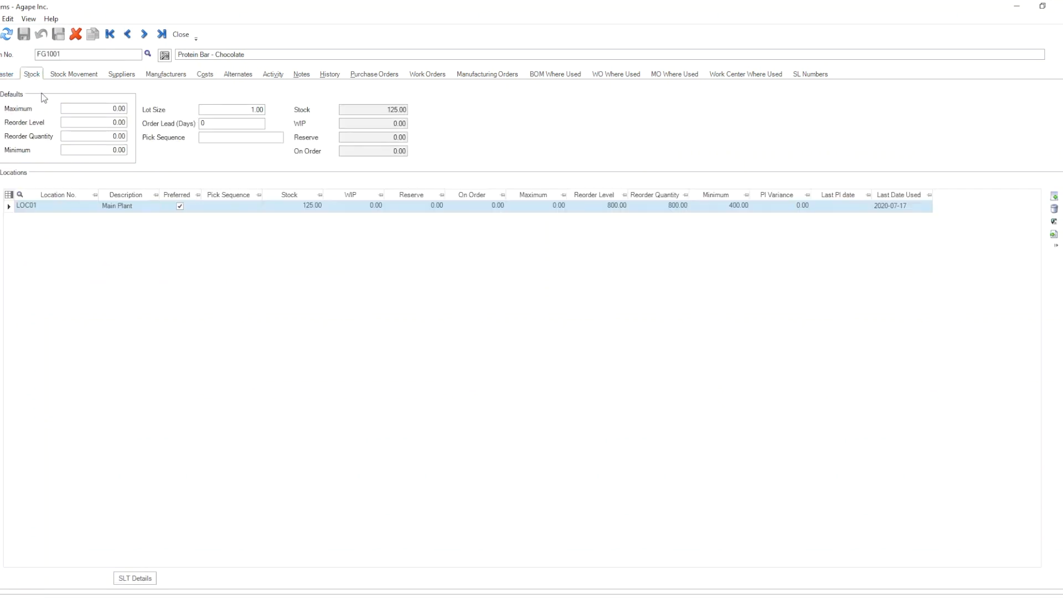
{"action": "mouse_move", "coordinate": [2, 152]}
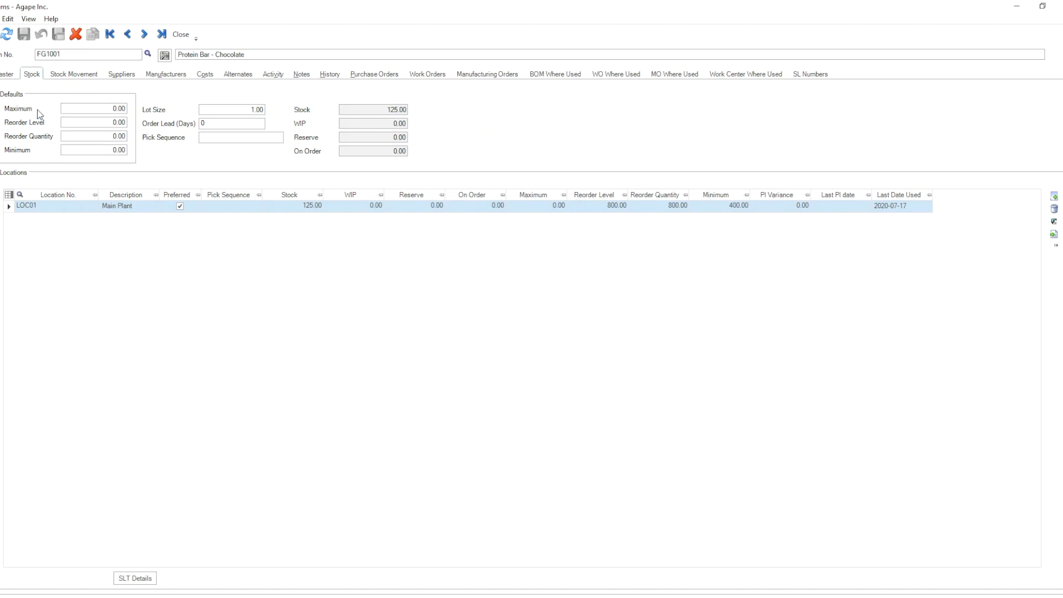
{"action": "mouse_move", "coordinate": [32, 155]}
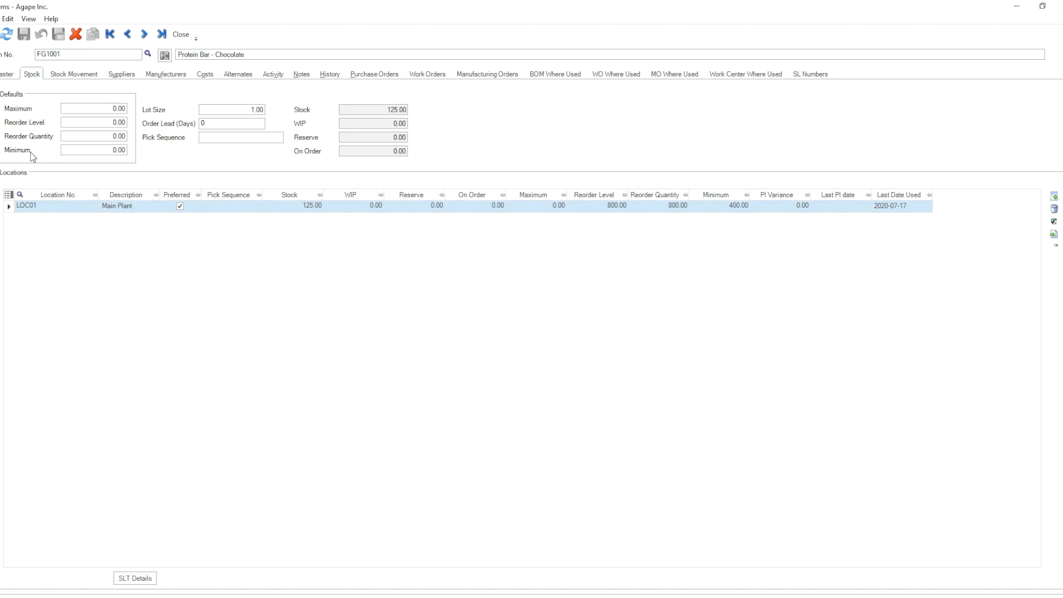
{"action": "mouse_move", "coordinate": [31, 143]}
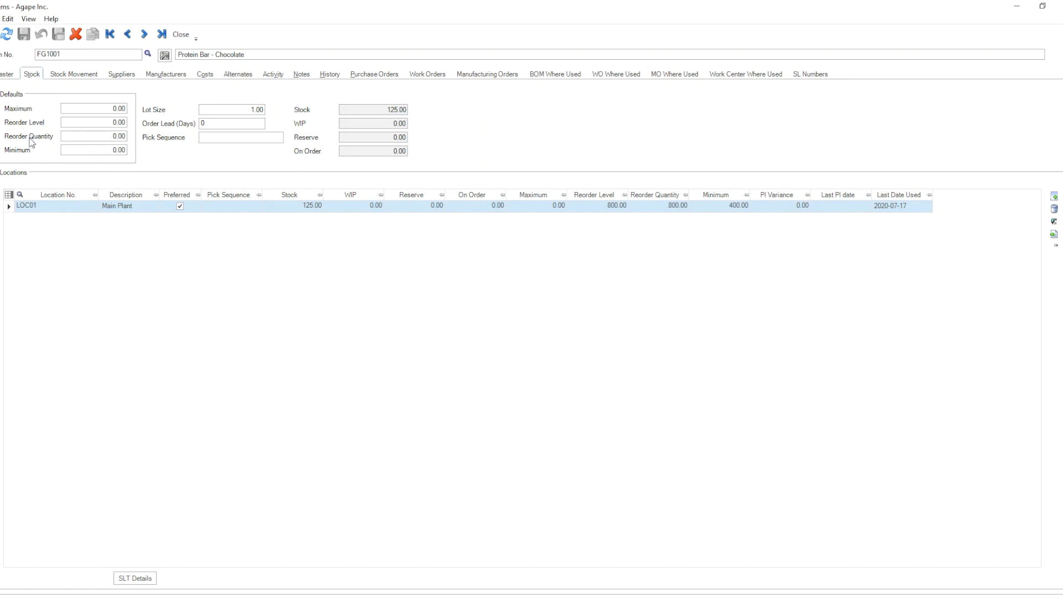
{"action": "mouse_move", "coordinate": [28, 158]}
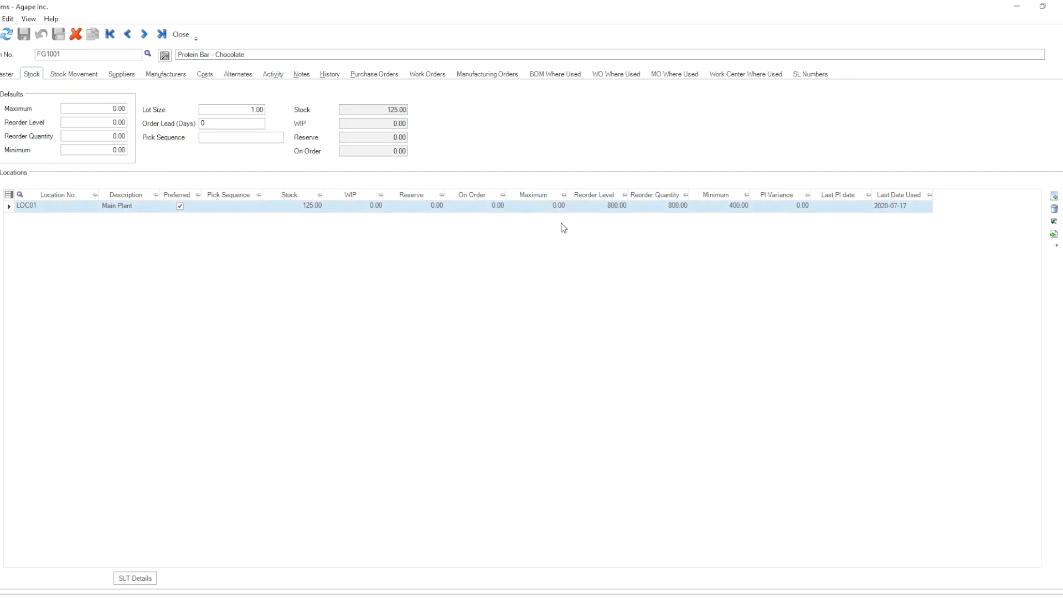
{"action": "mouse_move", "coordinate": [553, 204]}
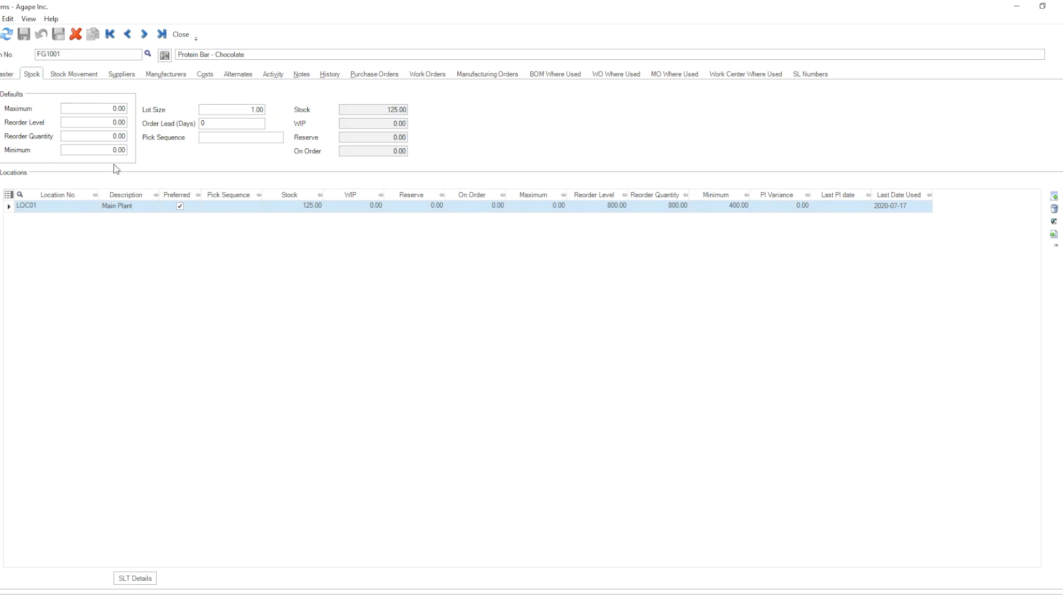
{"action": "mouse_move", "coordinate": [134, 131]}
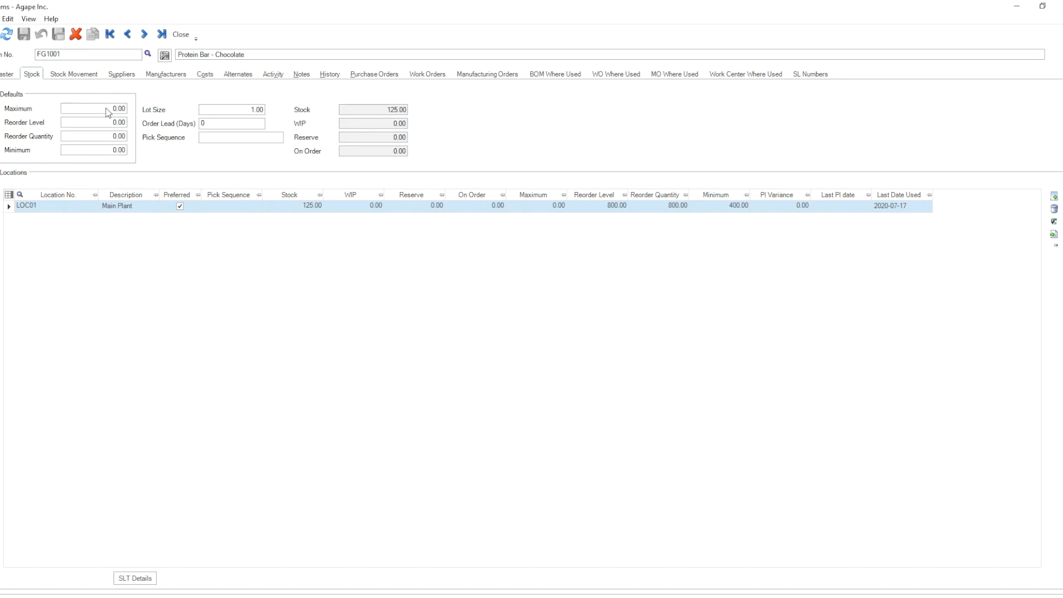
{"action": "mouse_move", "coordinate": [53, 64]}
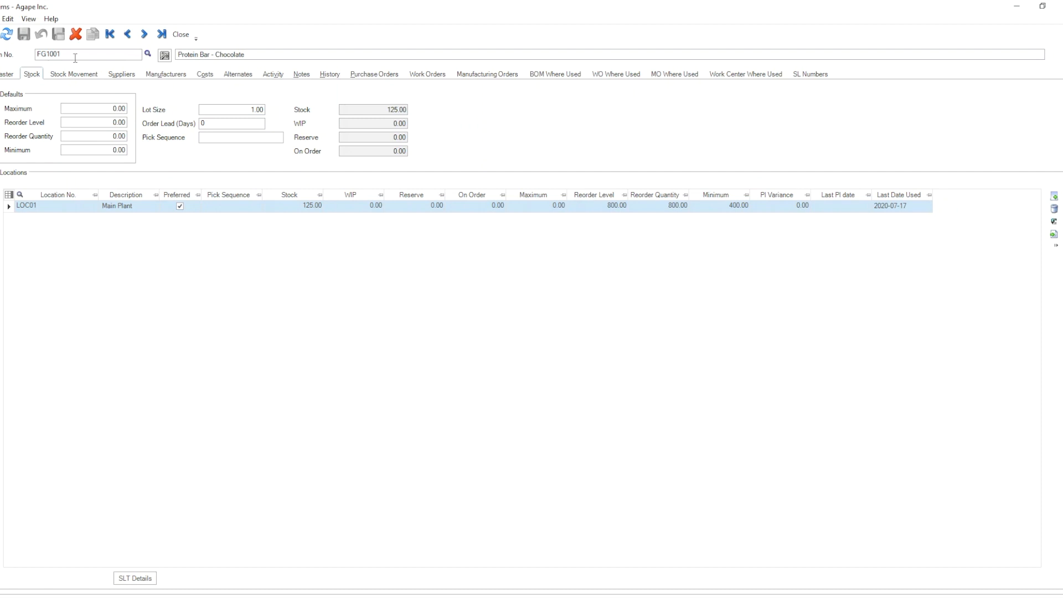
{"action": "mouse_move", "coordinate": [98, 289]}
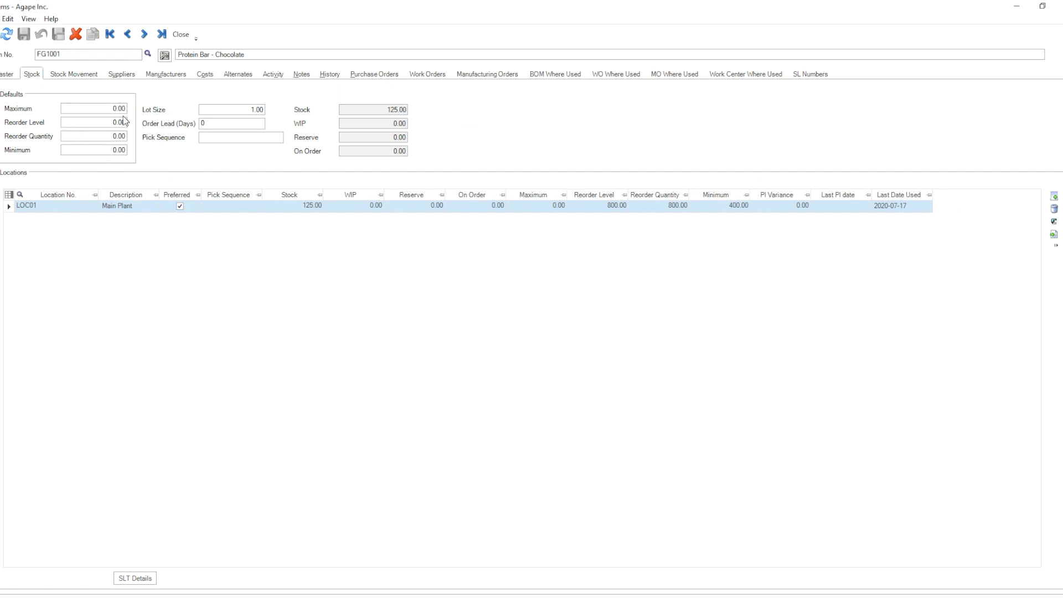
{"action": "mouse_move", "coordinate": [15, 225]}
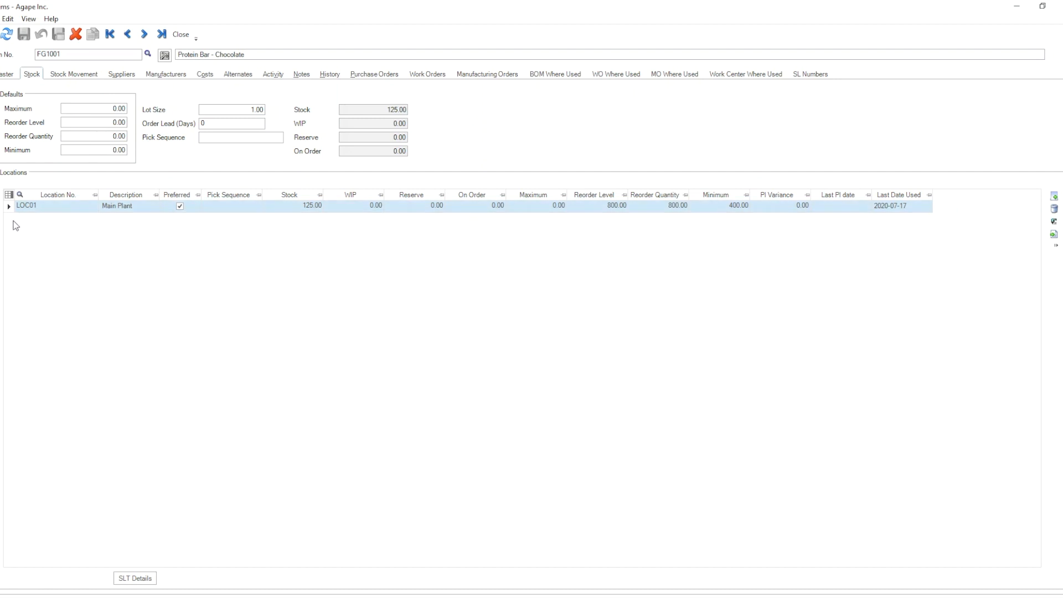
{"action": "mouse_move", "coordinate": [313, 229]}
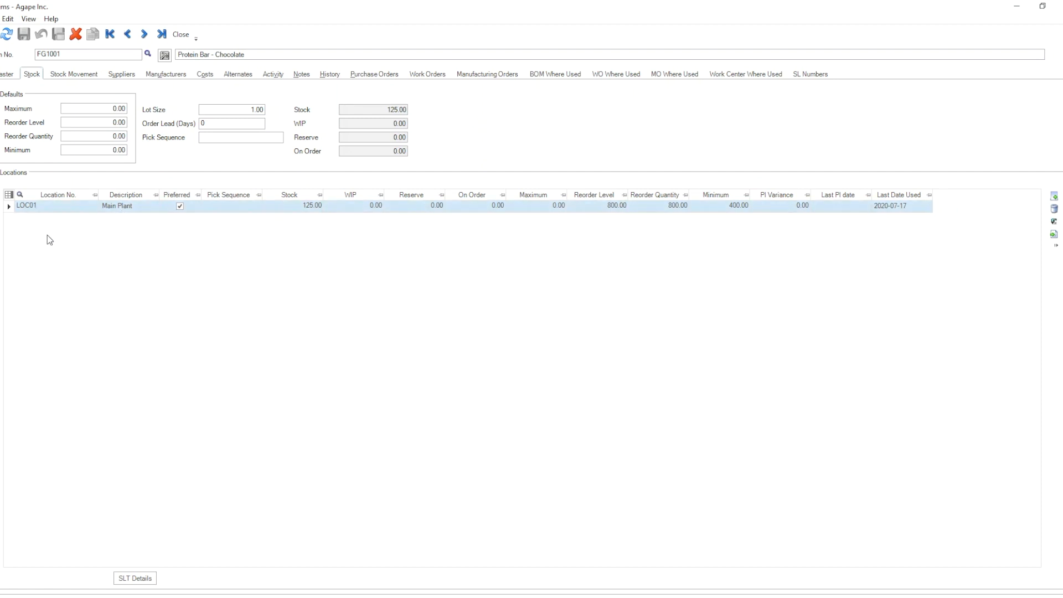
{"action": "mouse_move", "coordinate": [42, 240]}
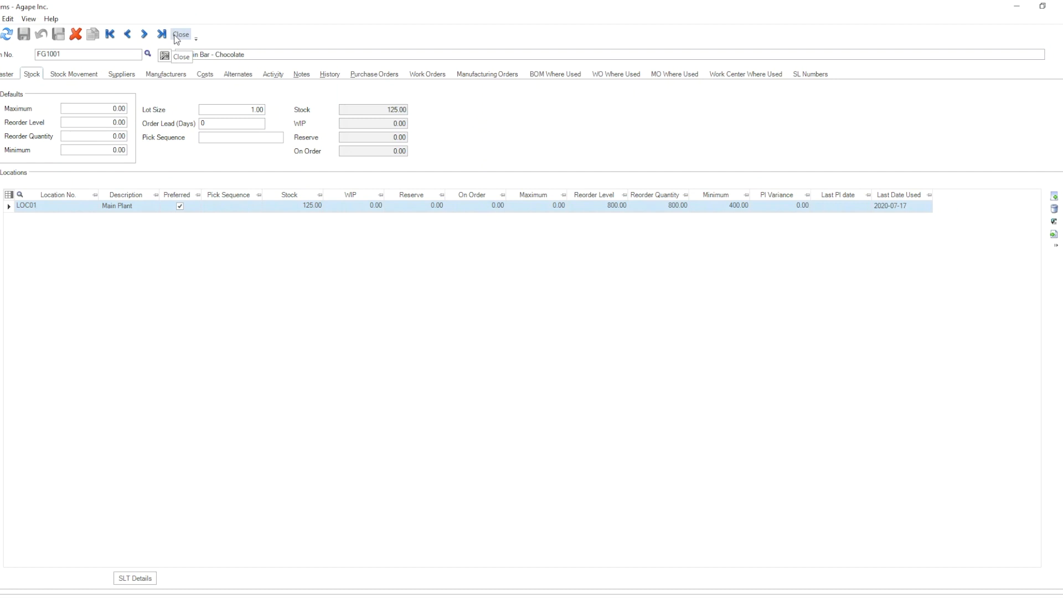
{"action": "left_click", "coordinate": [180, 34]}
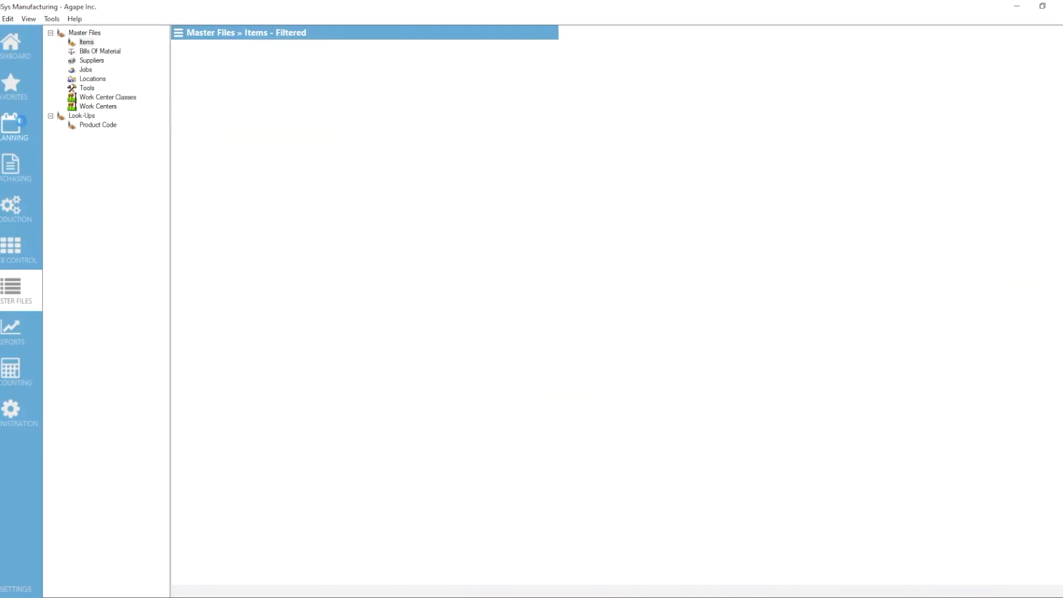
{"action": "left_click", "coordinate": [13, 128]}
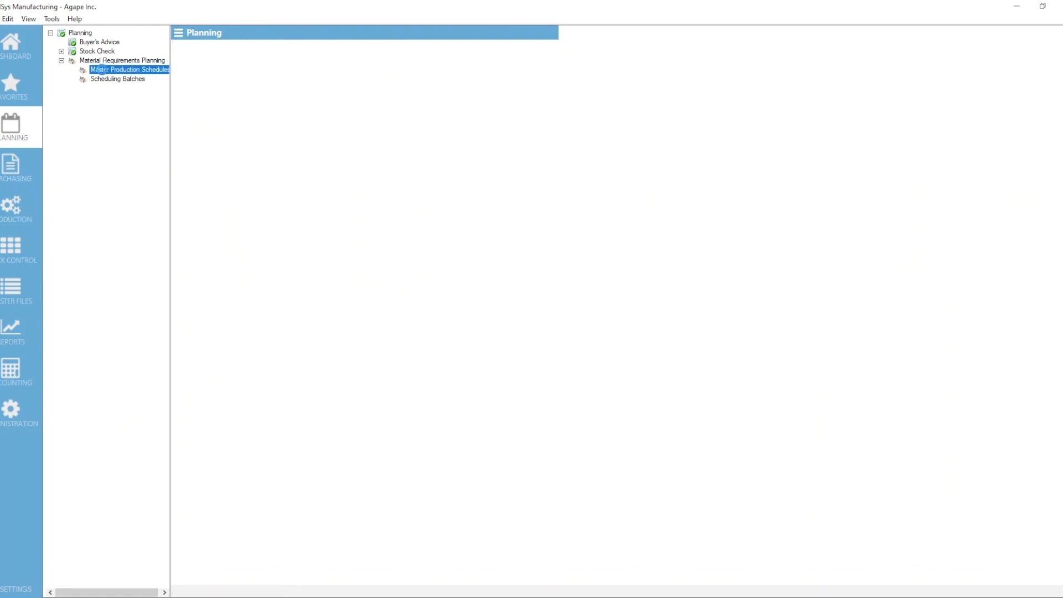
{"action": "left_click", "coordinate": [129, 69]}
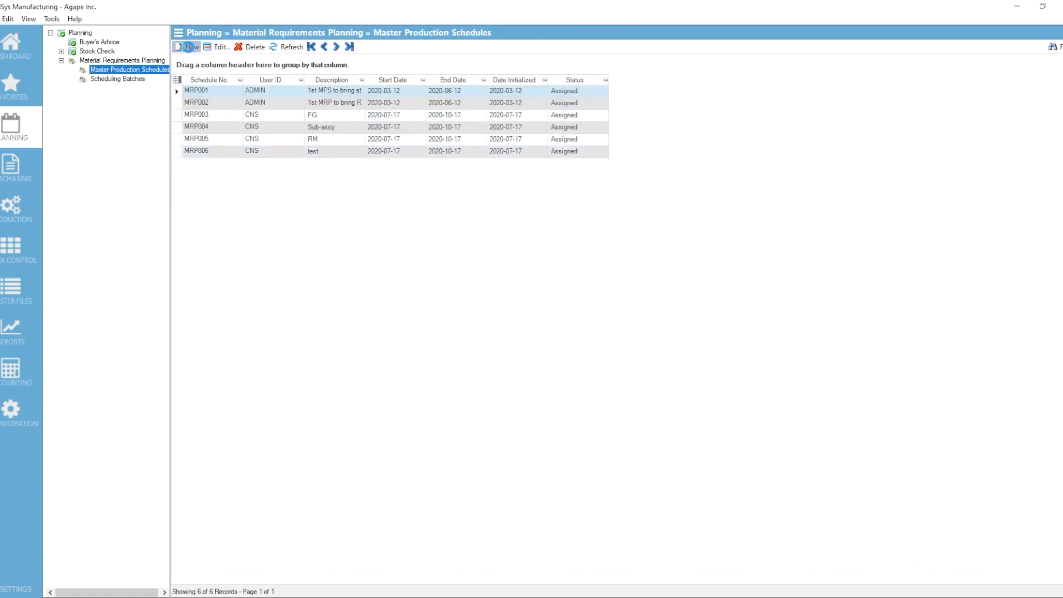
- Start new schedule 12345 and base its shortages on reorder levels
{"action": "left_click", "coordinate": [189, 46]}
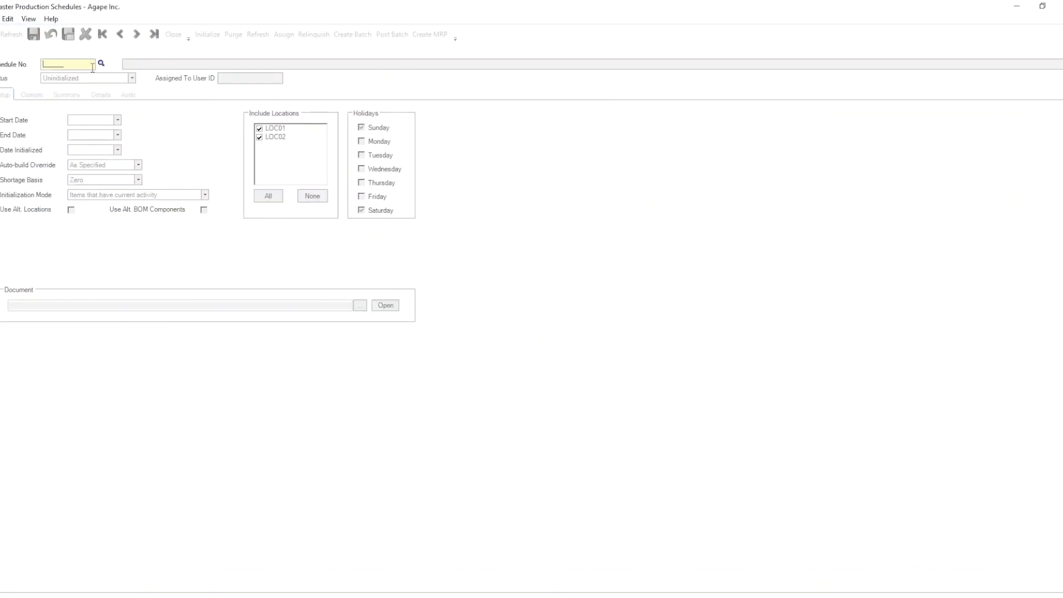
{"action": "type", "text": "12345"}
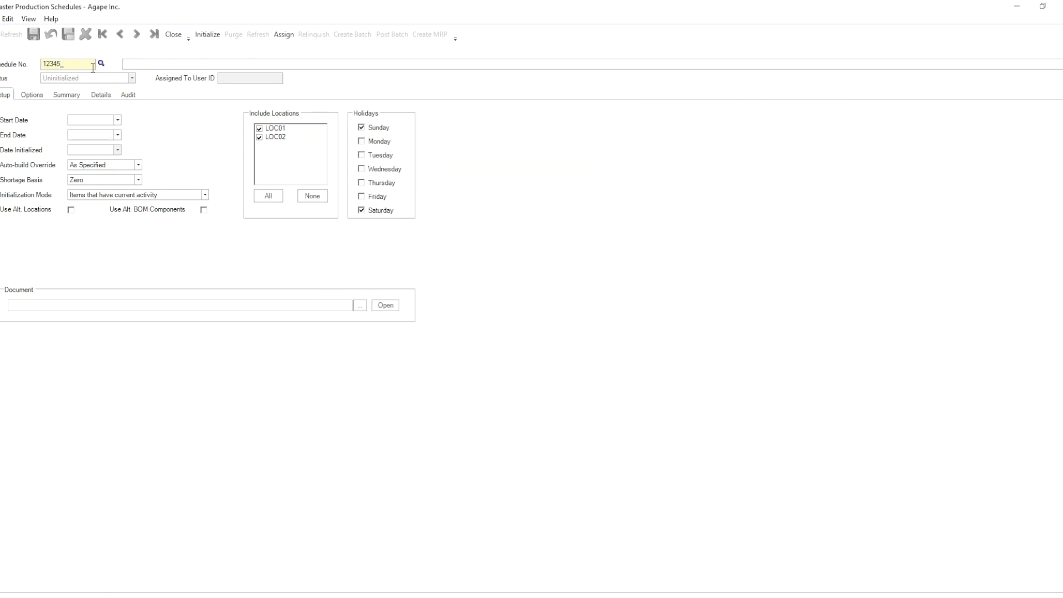
{"action": "left_click", "coordinate": [117, 134]}
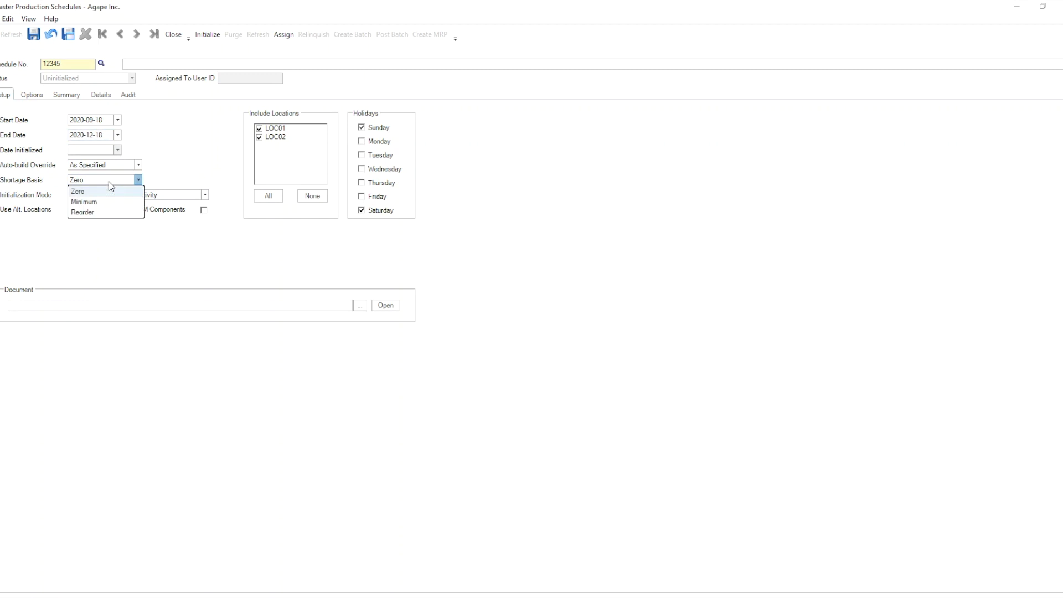
{"action": "left_click", "coordinate": [82, 213]}
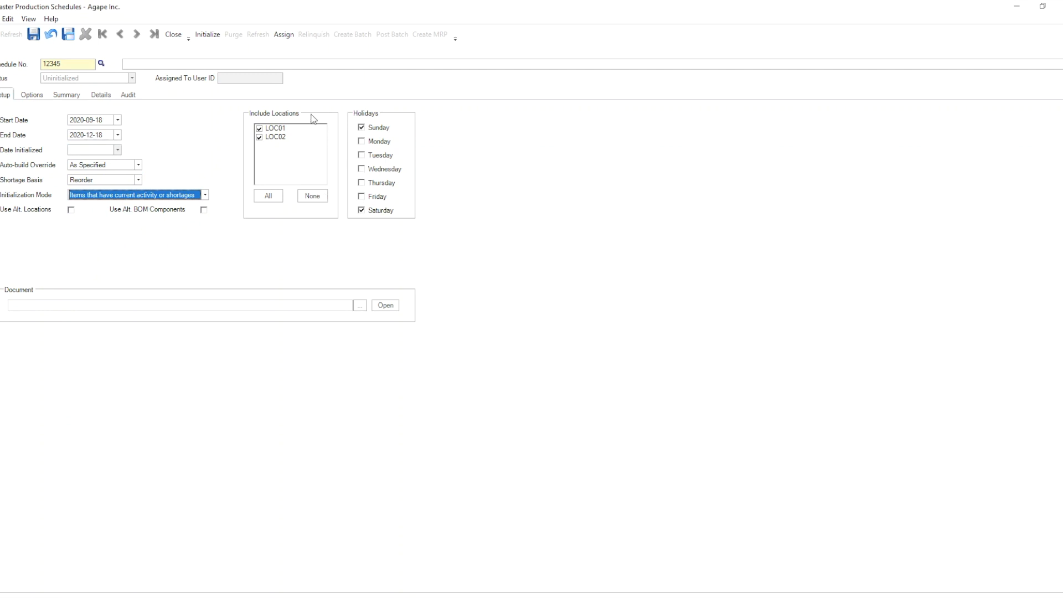
{"action": "mouse_move", "coordinate": [249, 258]}
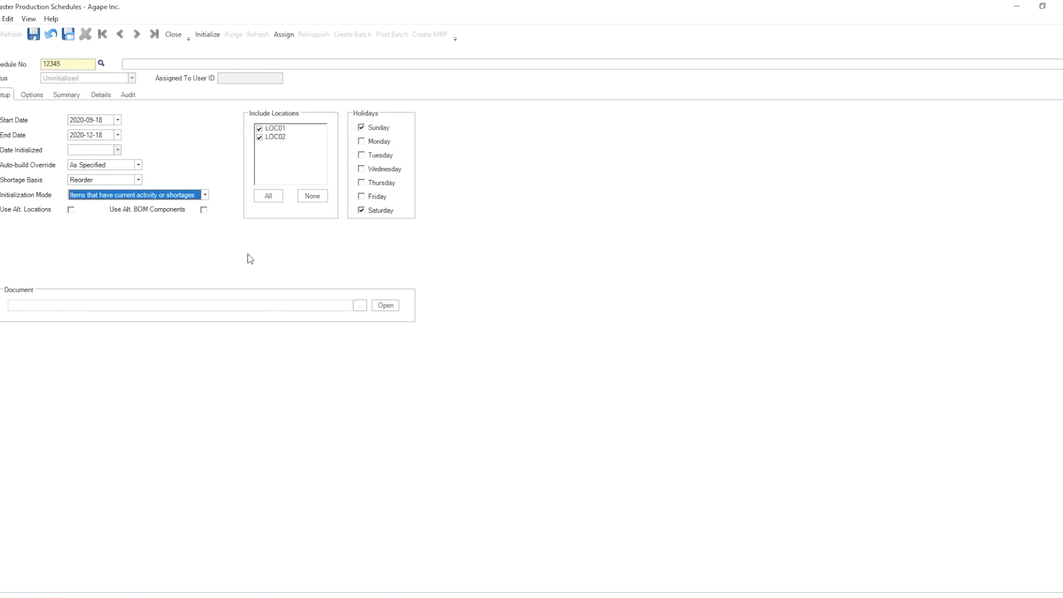
{"action": "mouse_move", "coordinate": [275, 140]}
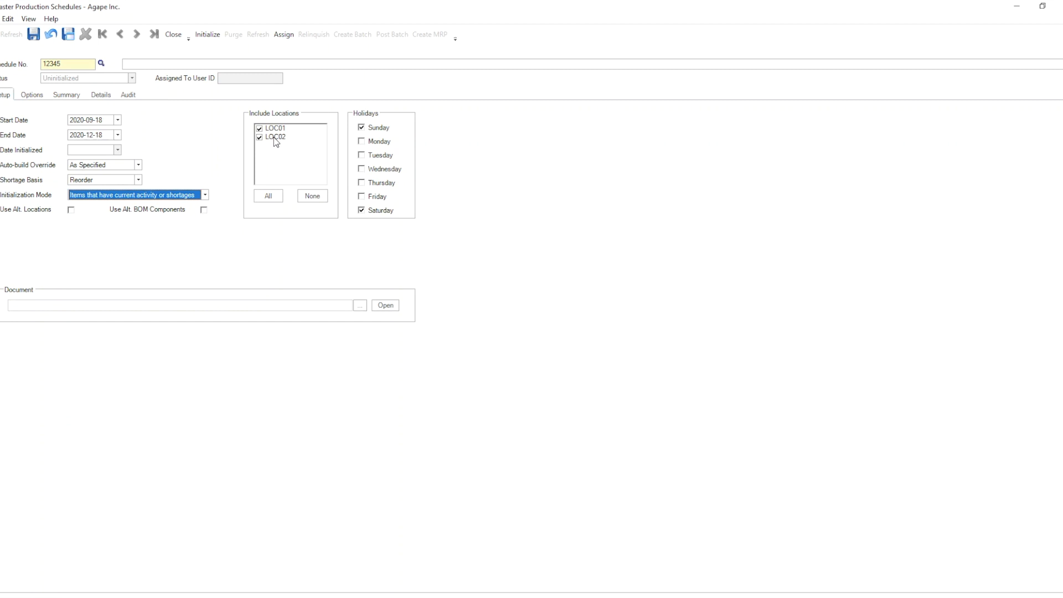
{"action": "mouse_move", "coordinate": [278, 143]}
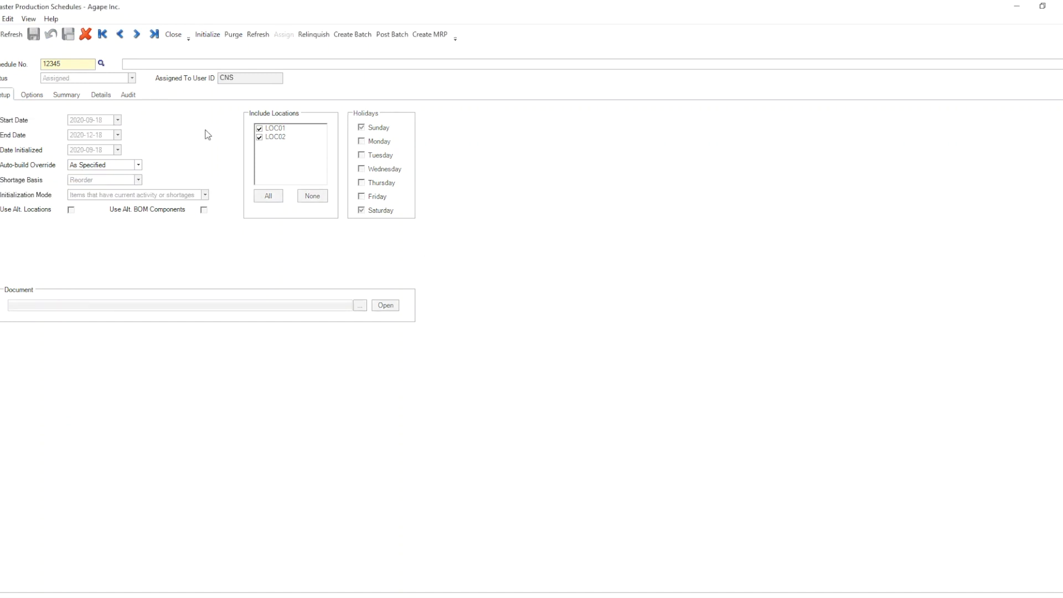
{"action": "left_click", "coordinate": [65, 95]}
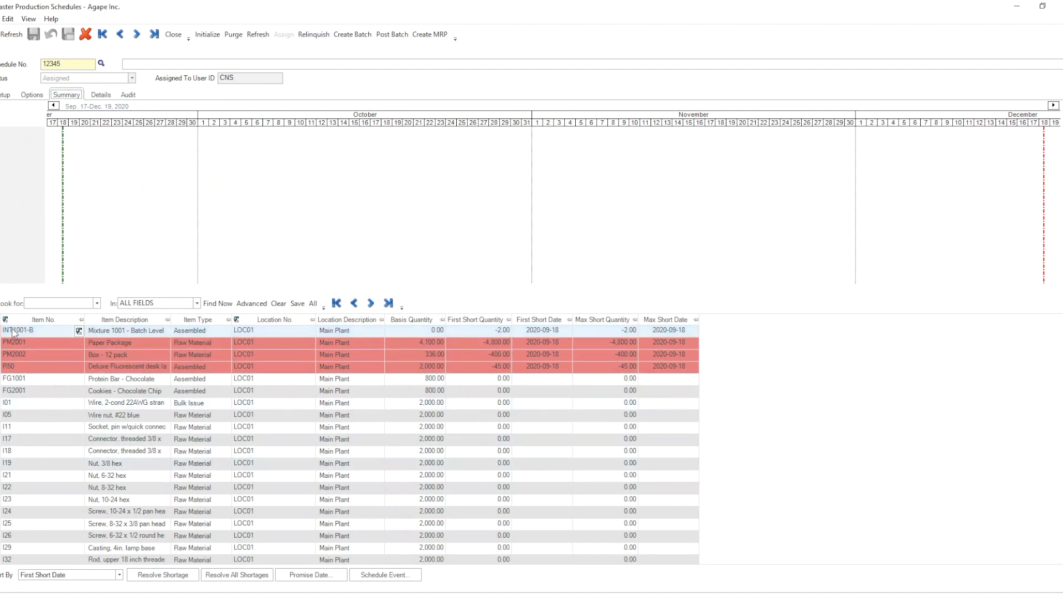
{"action": "left_click", "coordinate": [43, 330]}
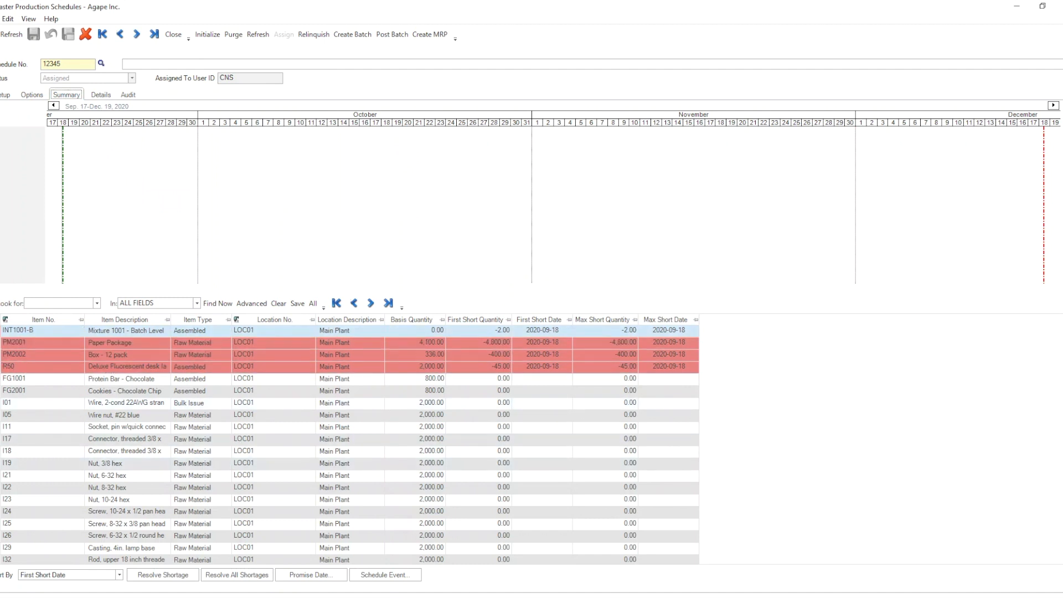
{"action": "left_click", "coordinate": [47, 343]}
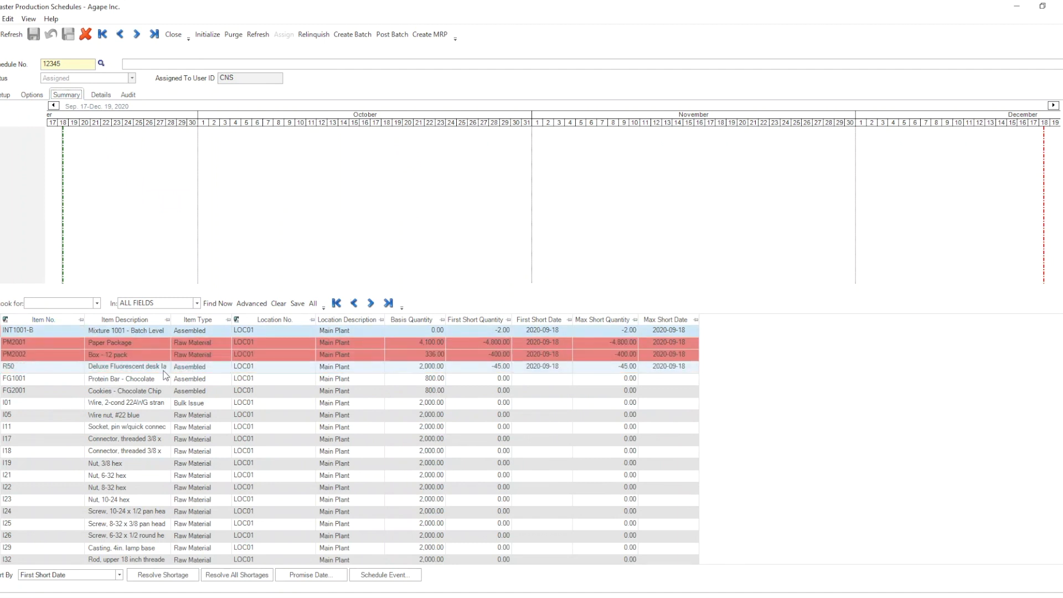
{"action": "left_click", "coordinate": [126, 366]}
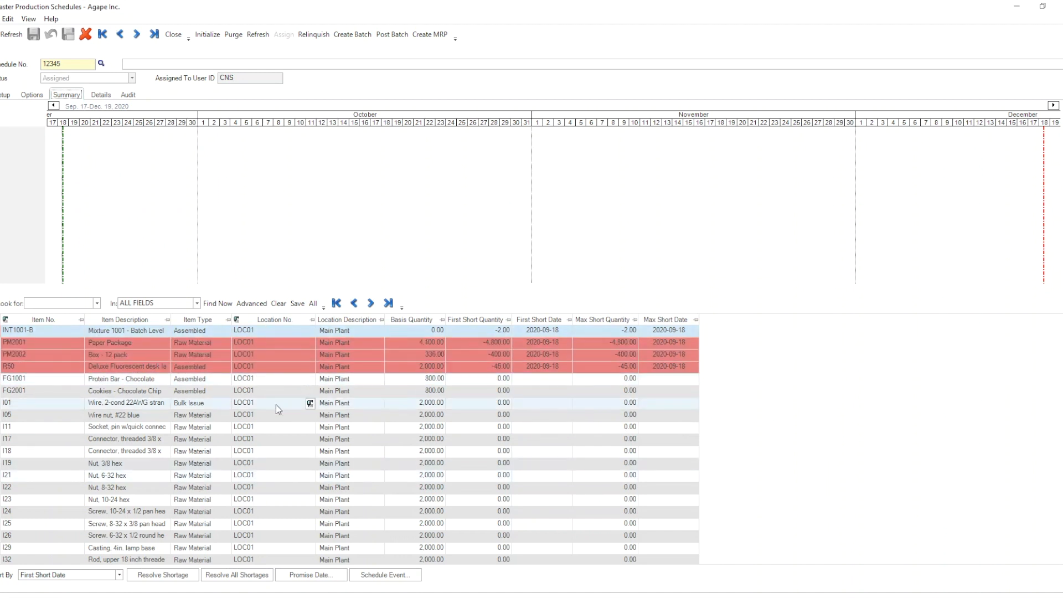
{"action": "scroll", "scroll_direction": "down", "scroll_amount": 3}
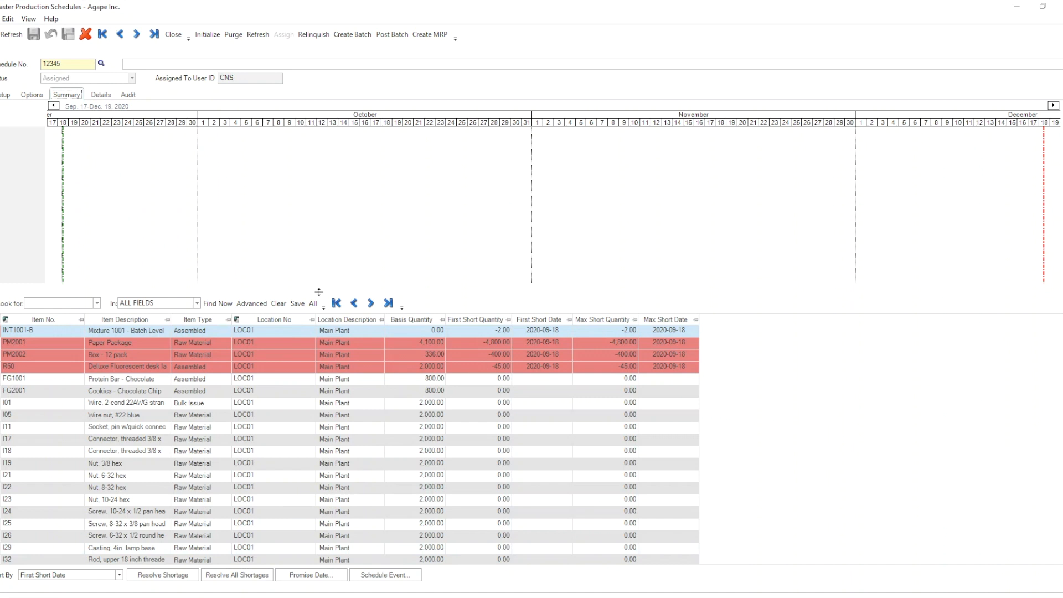
{"action": "mouse_move", "coordinate": [300, 297]}
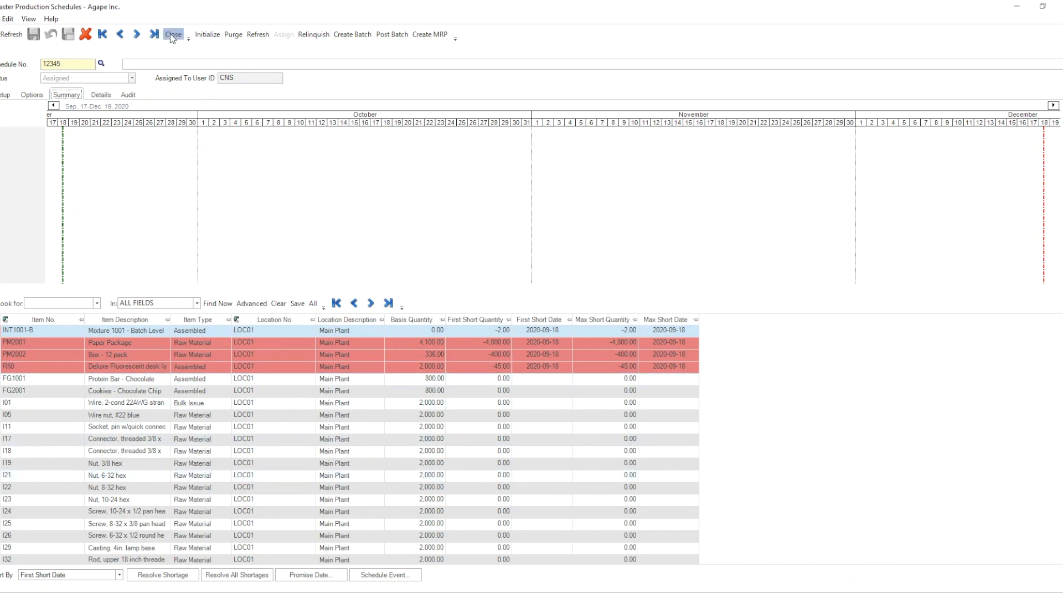
- Close schedule 12345 and bring up FG1001's stock defaults
{"action": "left_click", "coordinate": [173, 34]}
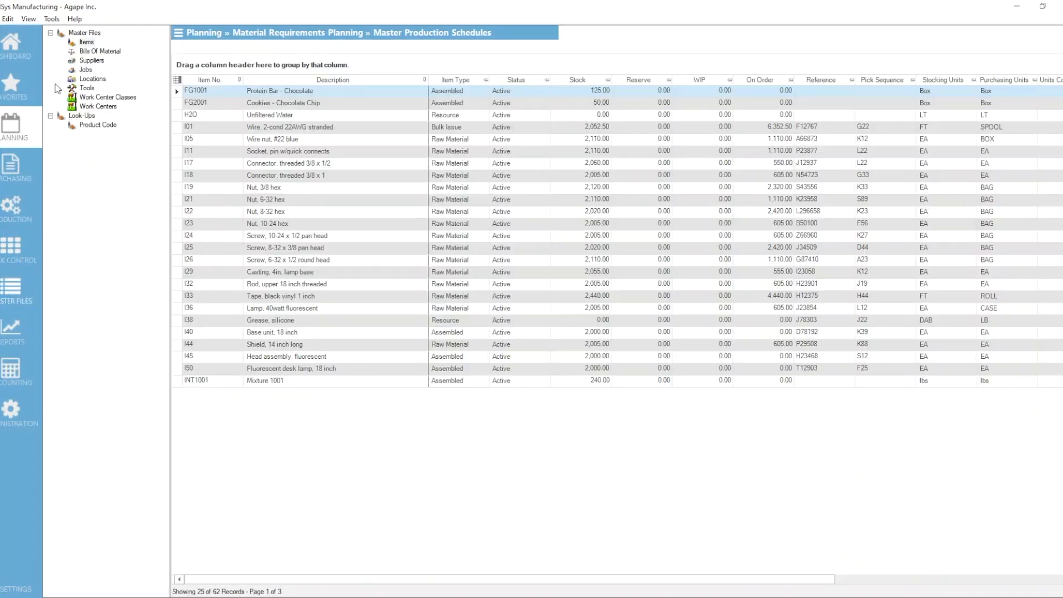
{"action": "left_click", "coordinate": [86, 42]}
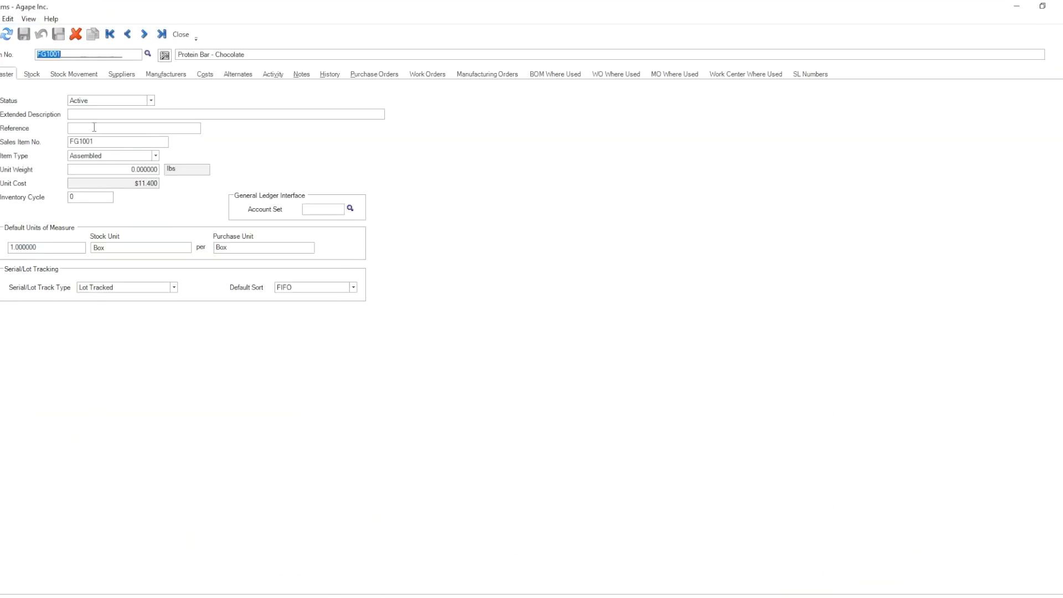
{"action": "left_click", "coordinate": [31, 74]}
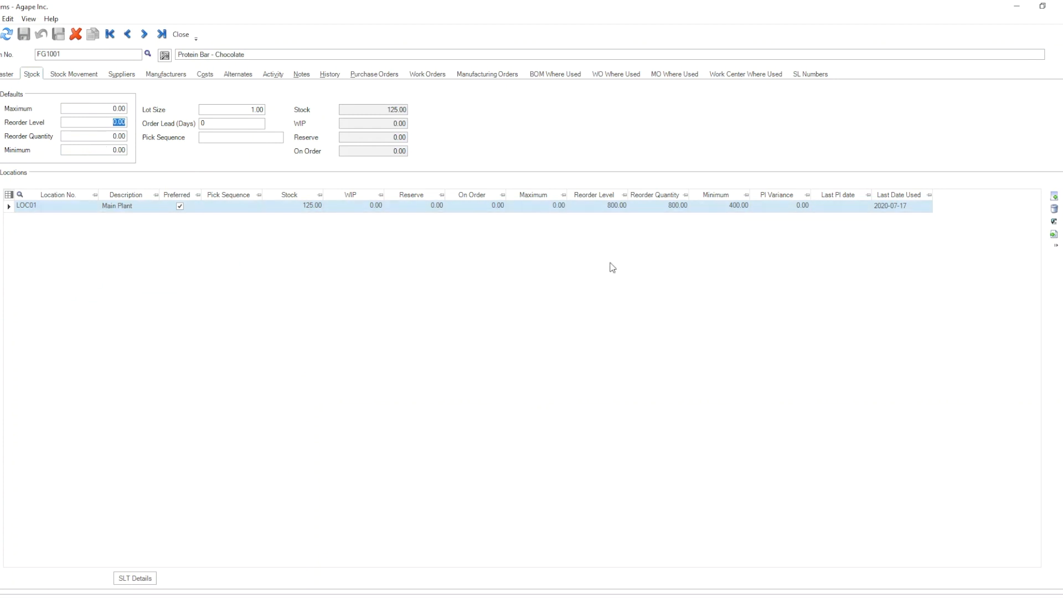
- Enter default reorder level 800, reorder quantity 800, minimum 400, then save and close
{"action": "type", "text": "800"}
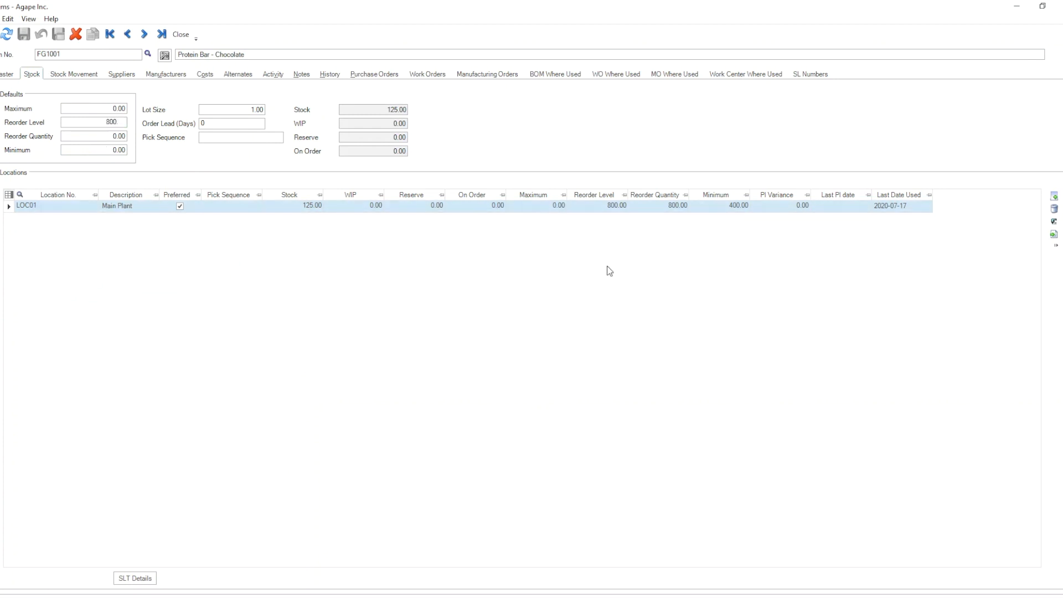
{"action": "left_click", "coordinate": [93, 135]}
{"action": "type", "text": "800"}
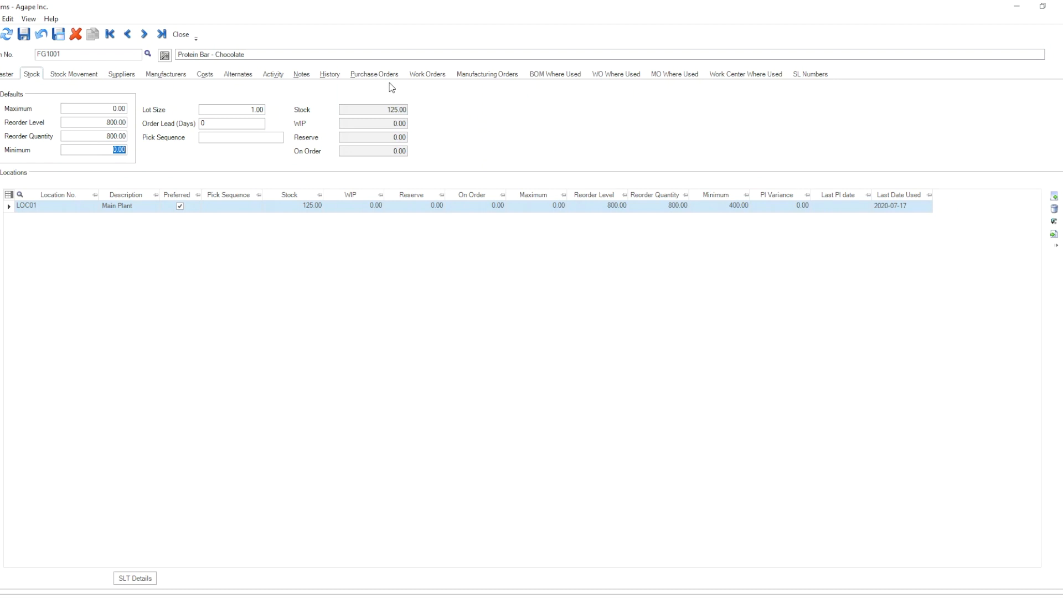
{"action": "type", "text": "400"}
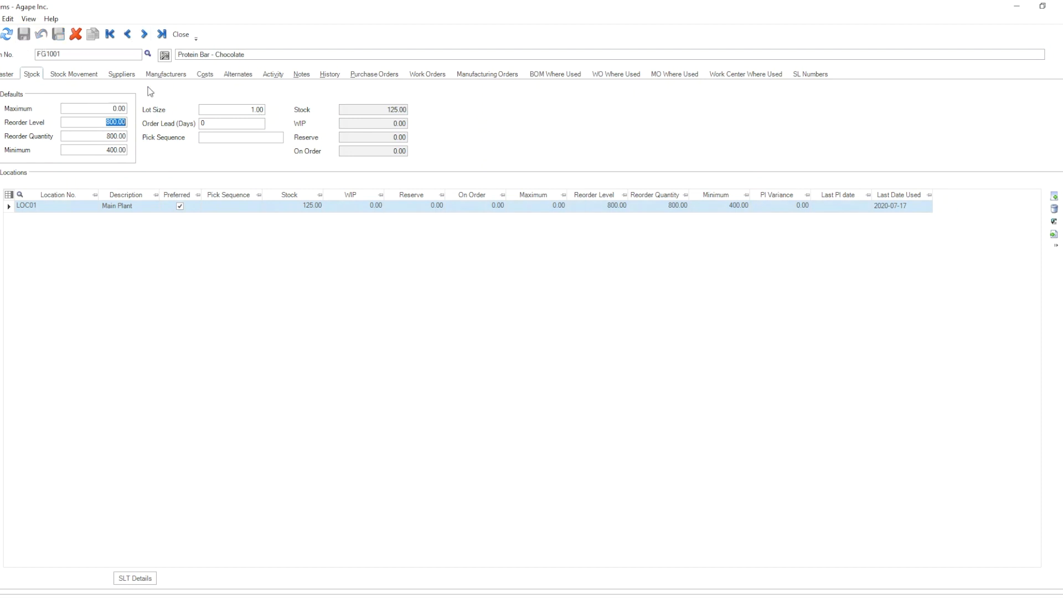
{"action": "left_click", "coordinate": [180, 34]}
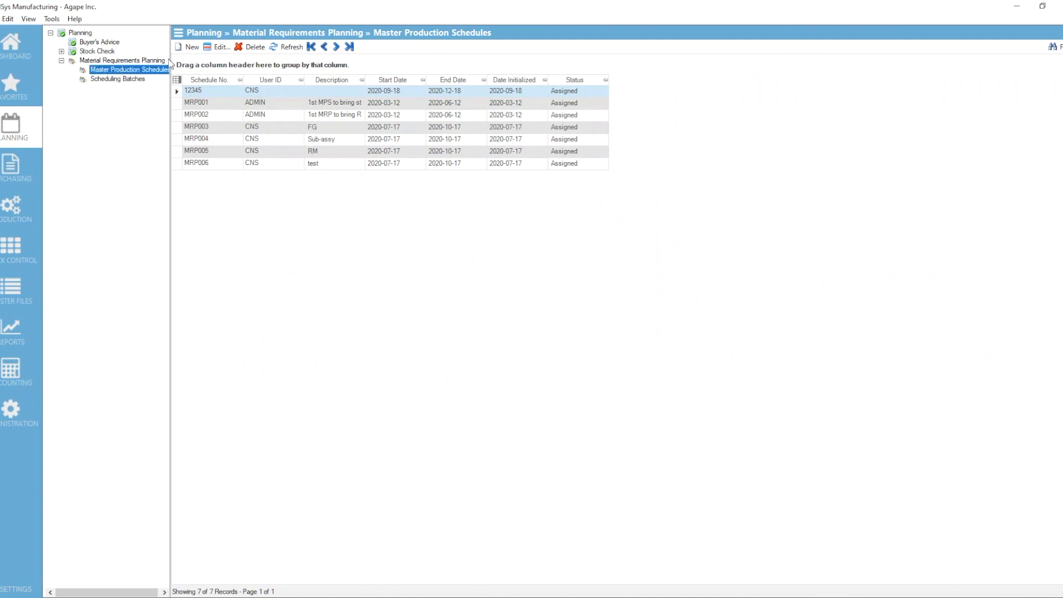
- Create and initialize schedule 45678, then show its shortage summary
{"action": "left_click", "coordinate": [188, 46]}
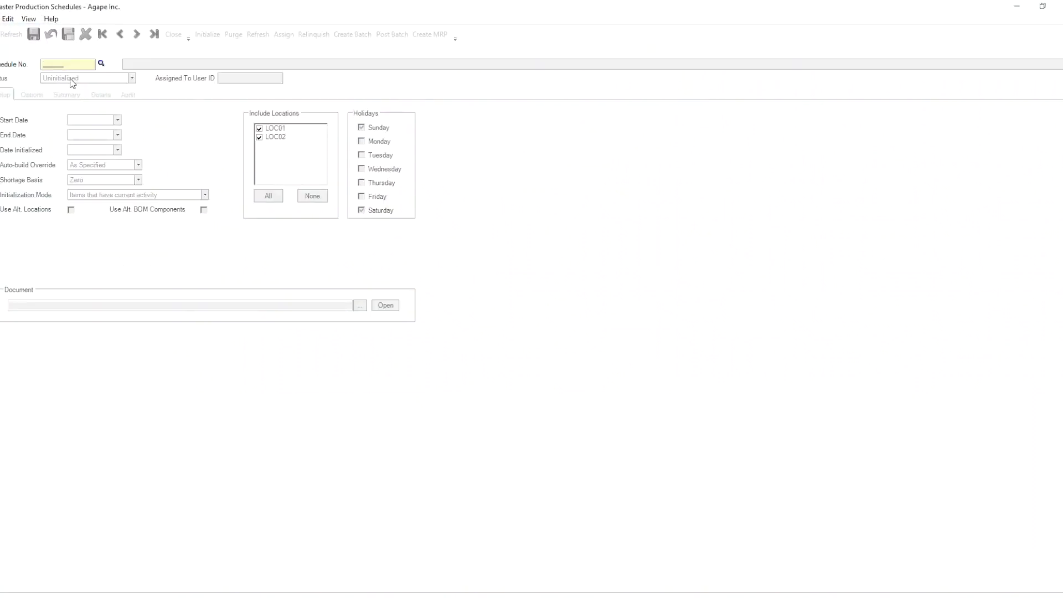
{"action": "type", "text": "45678"}
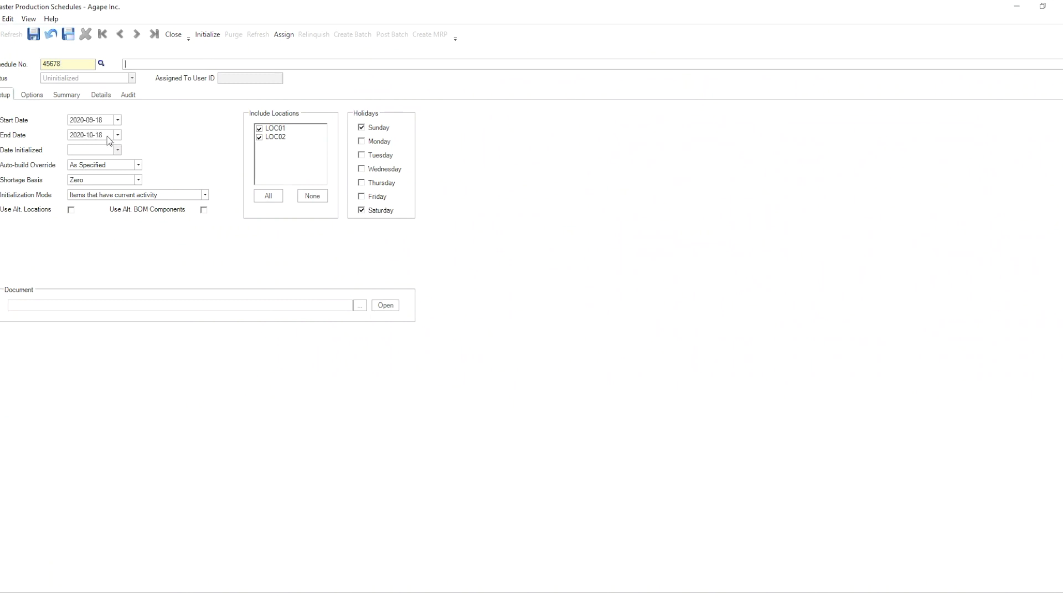
{"action": "left_click", "coordinate": [117, 134]}
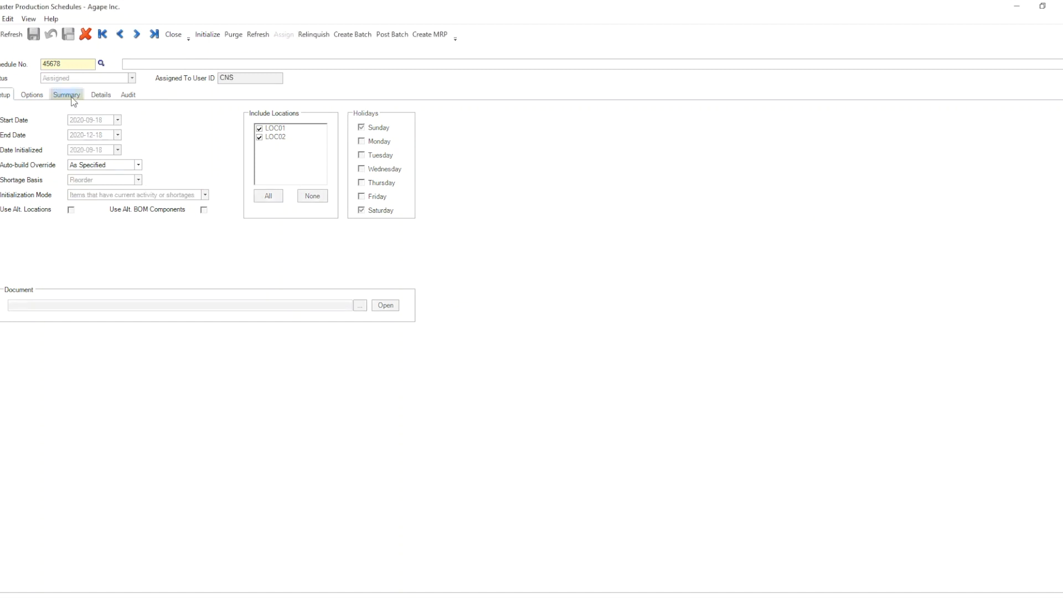
{"action": "left_click", "coordinate": [66, 94]}
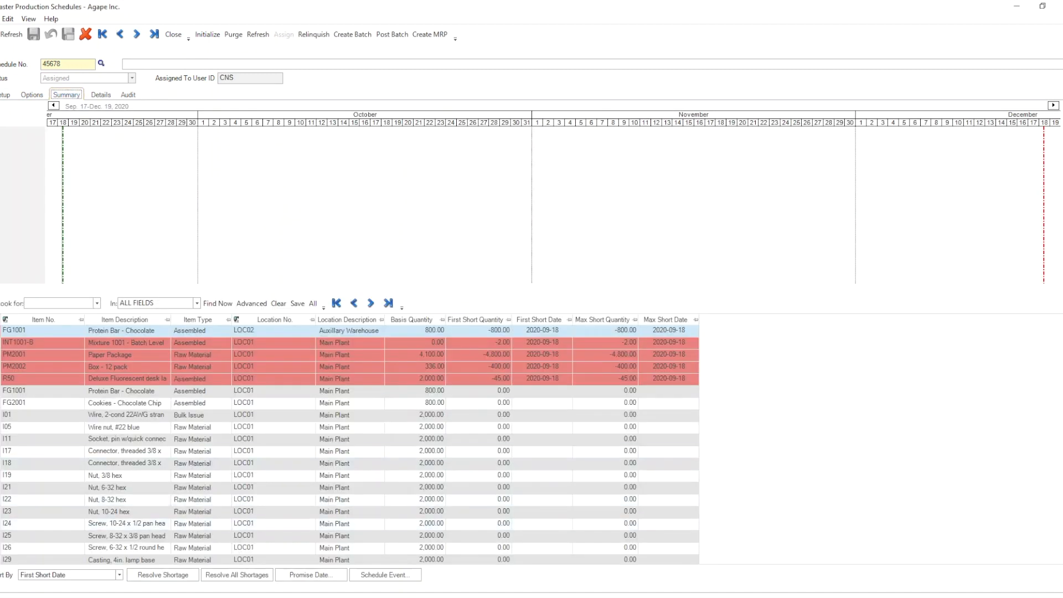
- Inspect the FG1001 LOC02 shortage row, then return to the schedule's setup details
{"action": "left_click", "coordinate": [244, 330]}
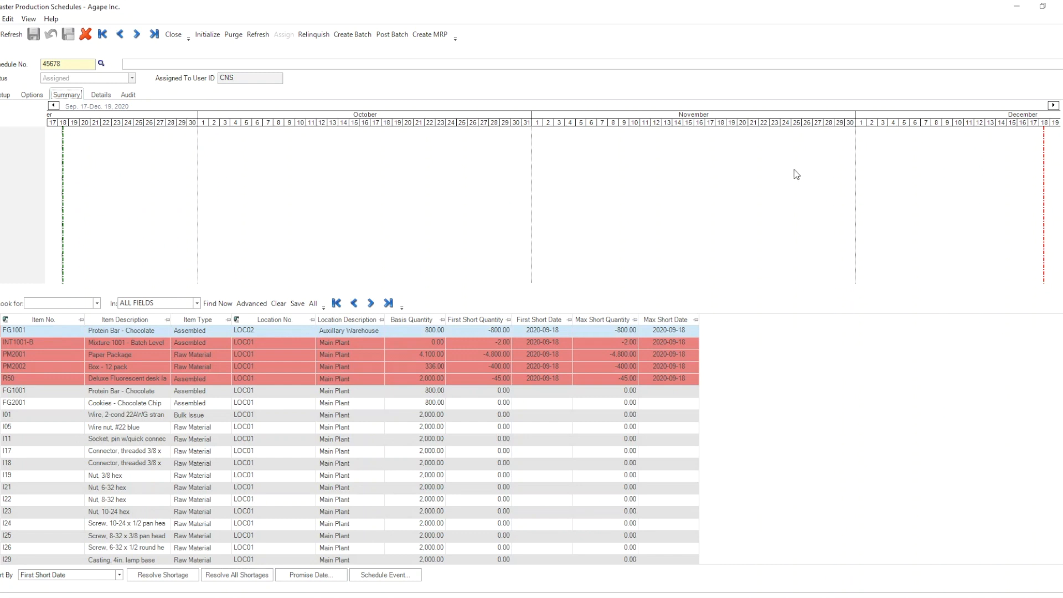
{"action": "left_click", "coordinate": [173, 35]}
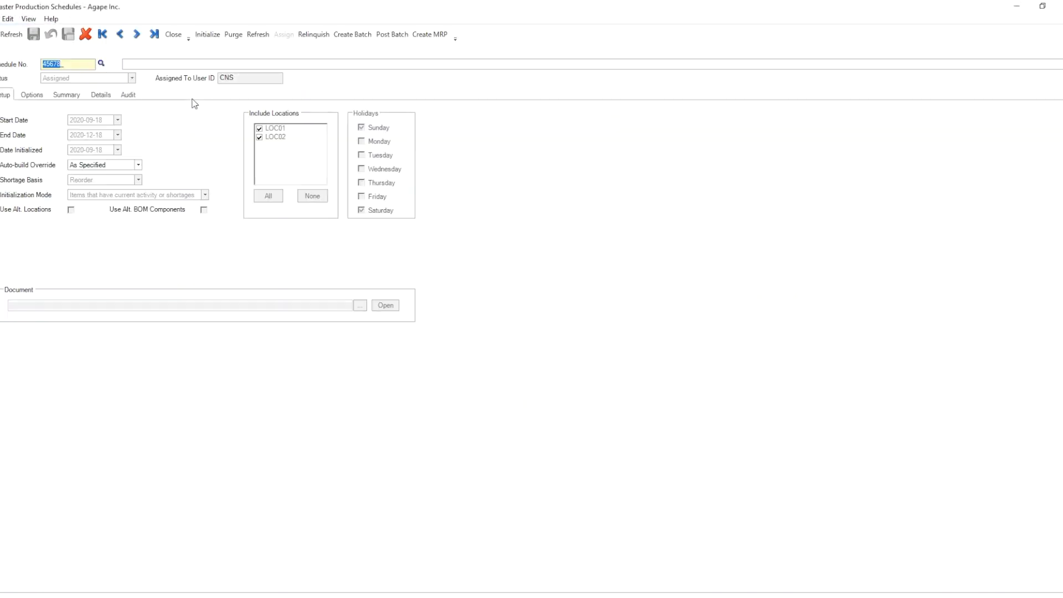
{"action": "mouse_move", "coordinate": [285, 100]}
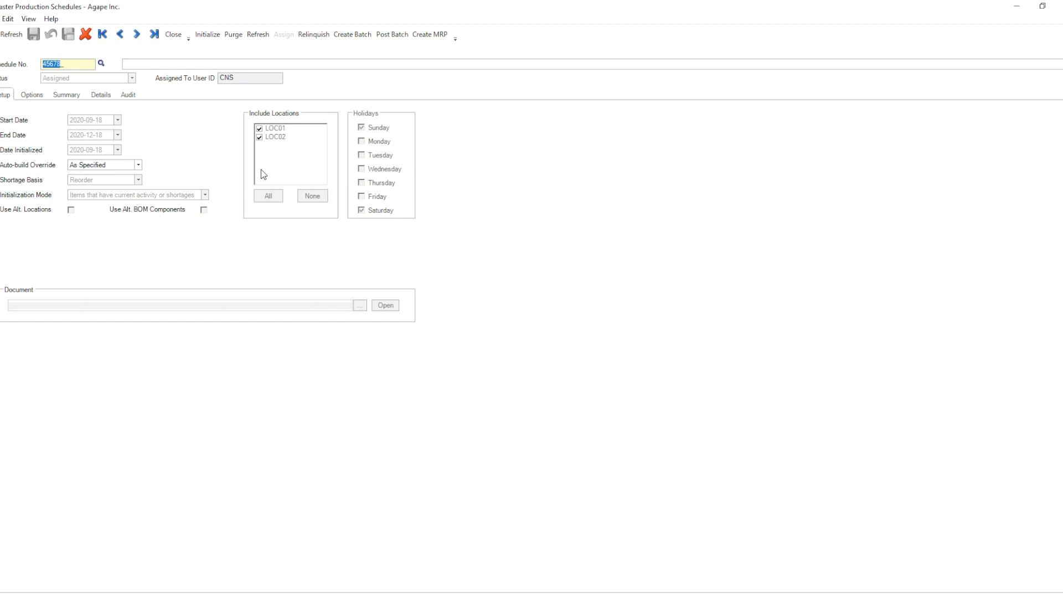
- Show schedule 45678's shortage summary again with FG1001 short 800 at LOC02
{"action": "left_click", "coordinate": [66, 94]}
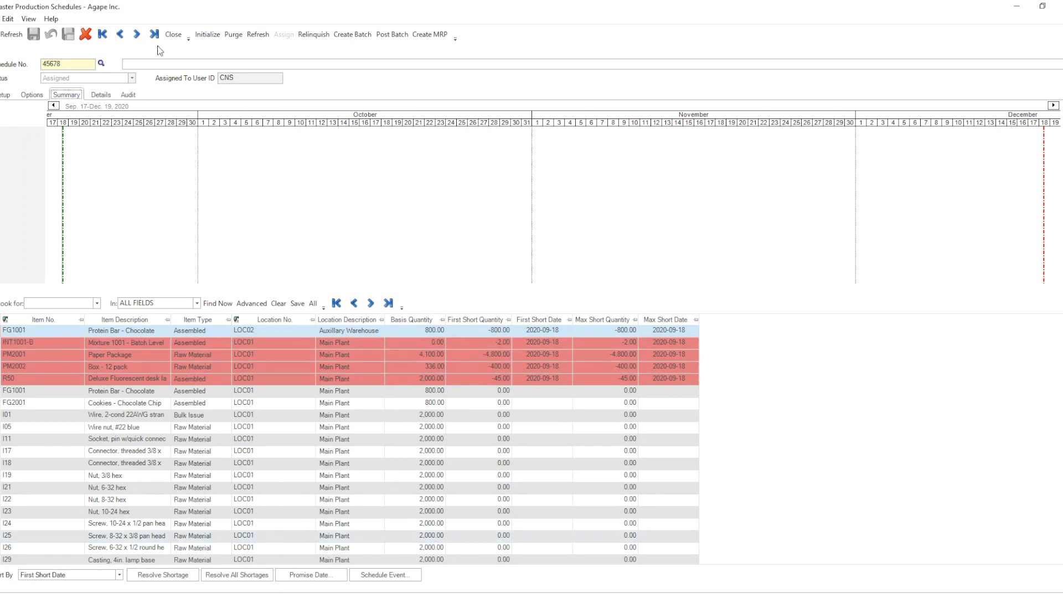
- Close schedule 45678, reopen FG1001 and clear its default reorder level
{"action": "left_click", "coordinate": [174, 34]}
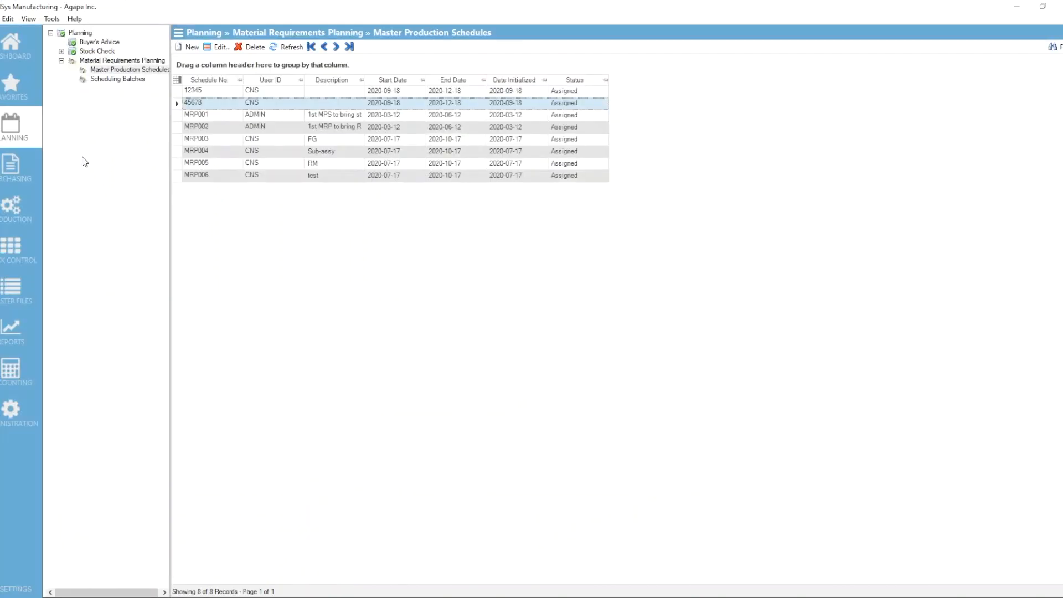
{"action": "mouse_move", "coordinate": [16, 251]}
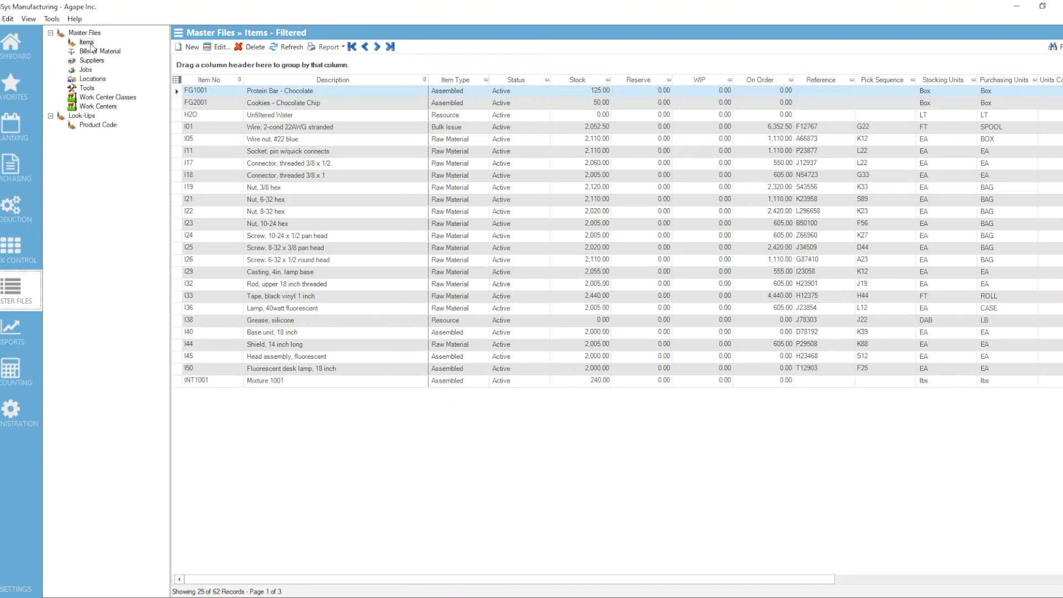
{"action": "left_click", "coordinate": [210, 91]}
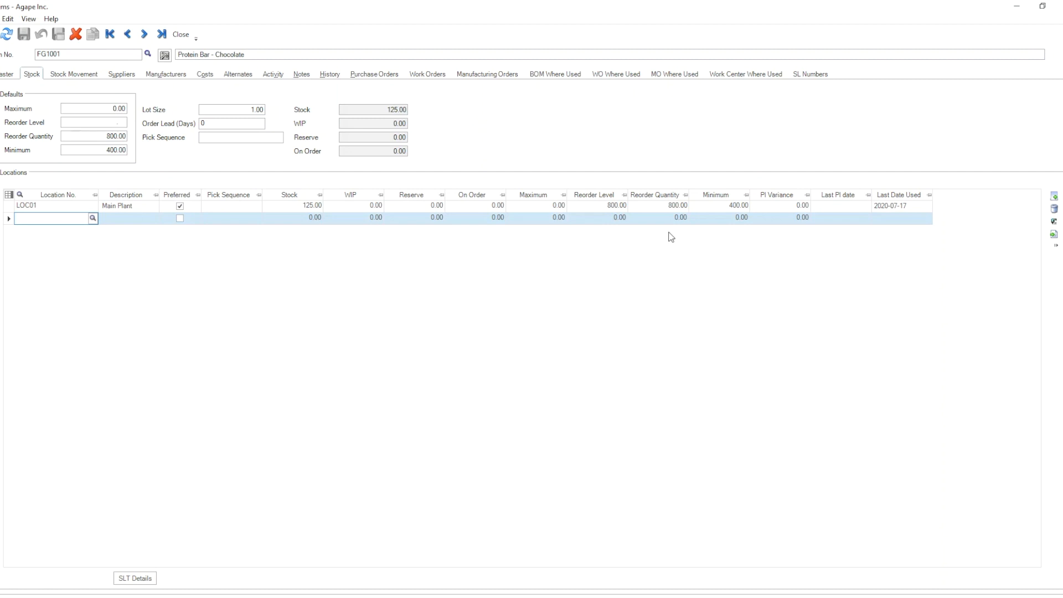
{"action": "left_click", "coordinate": [91, 121]}
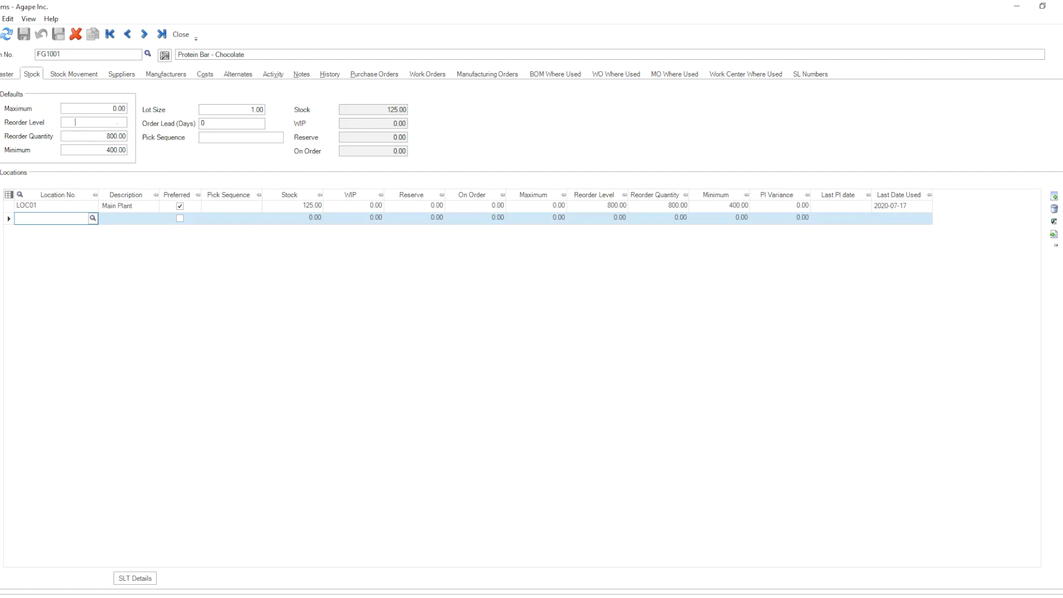